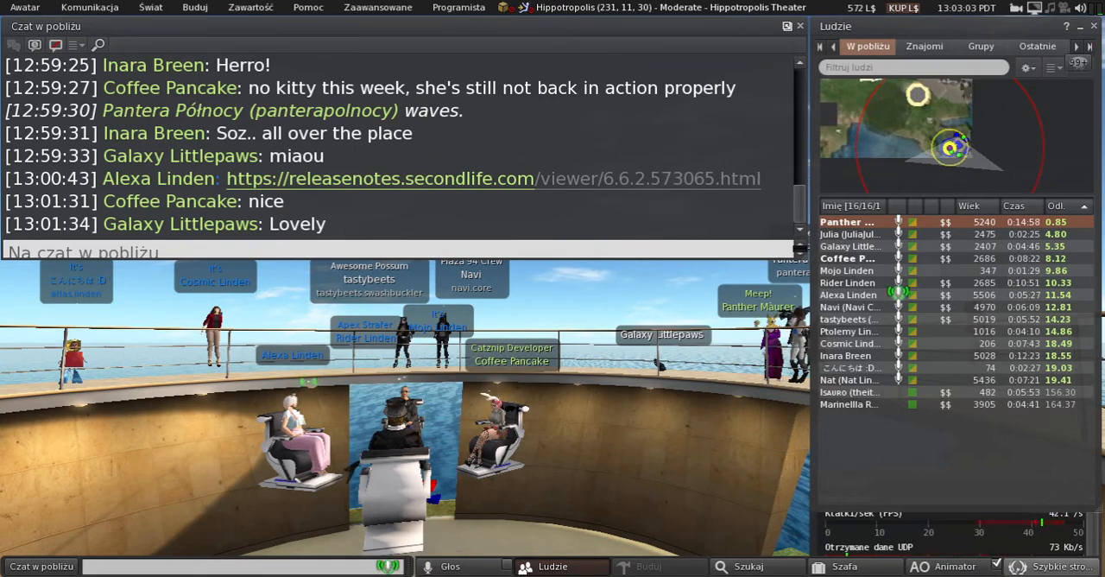
# Step: Start an unsent nearby-chat reply beginning "People don'" about the MFA release
pyautogui.click(1050, 566)
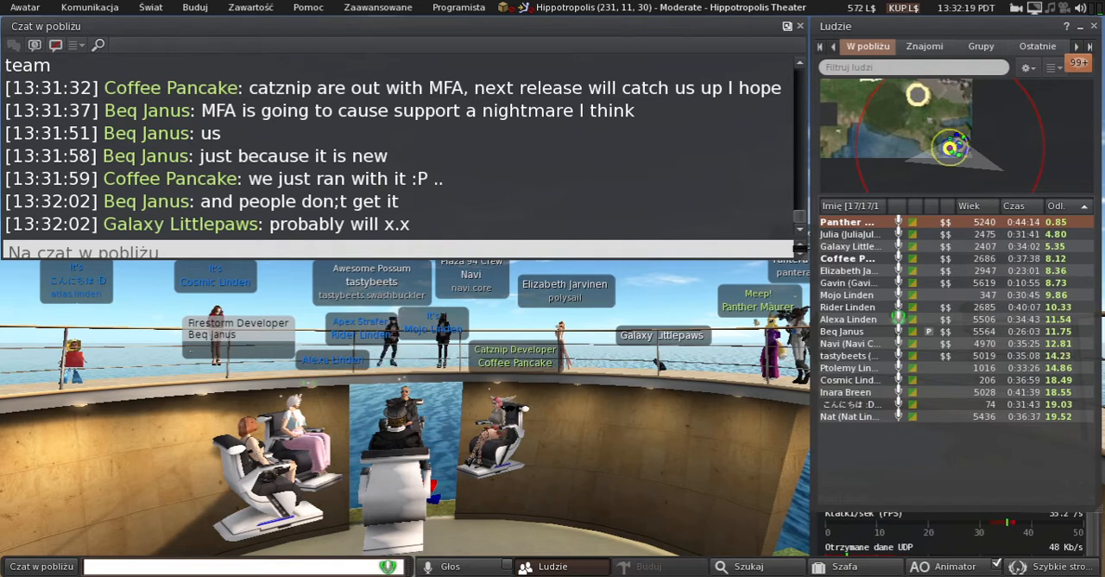
pyautogui.write("People don'")
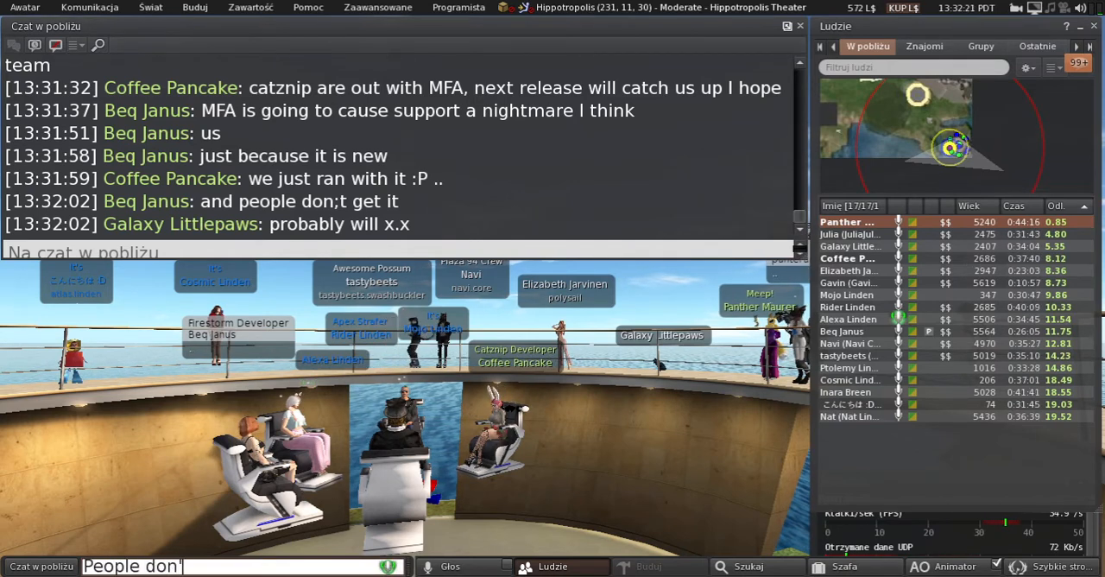